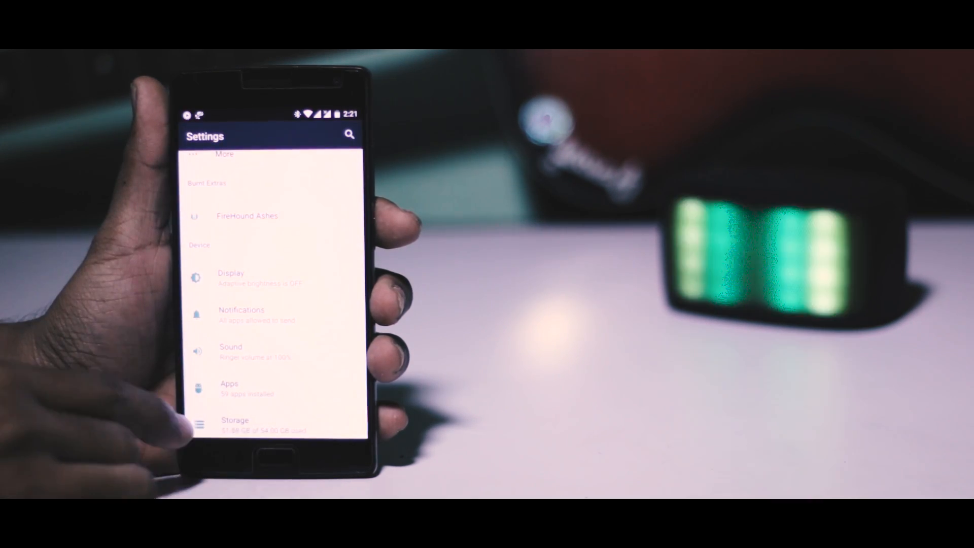
- Scroll the AICP downloads list to locate the oneplus2 NIGHTLY direct download
{"action": "scroll", "scroll_direction": "down", "scroll_amount": 3}
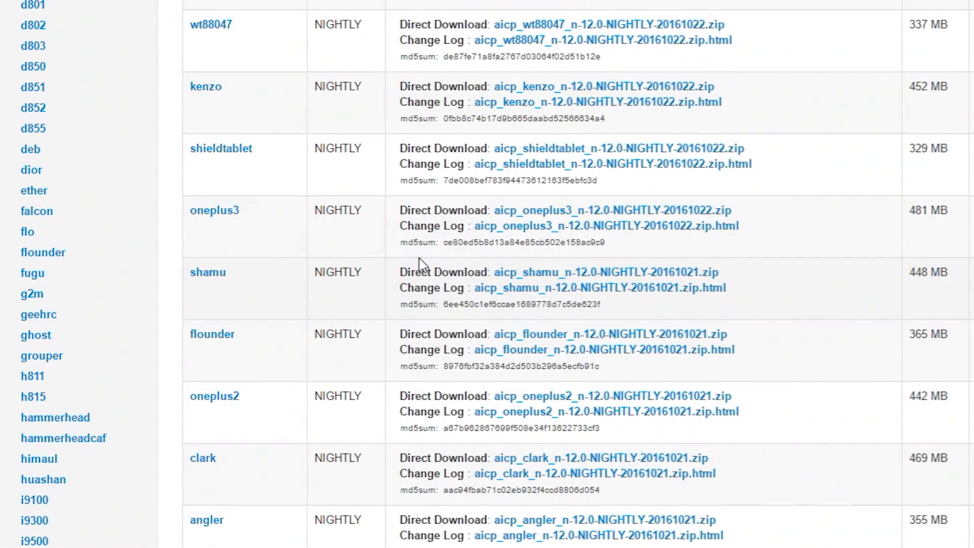
{"action": "scroll", "scroll_direction": "up", "scroll_amount": 3}
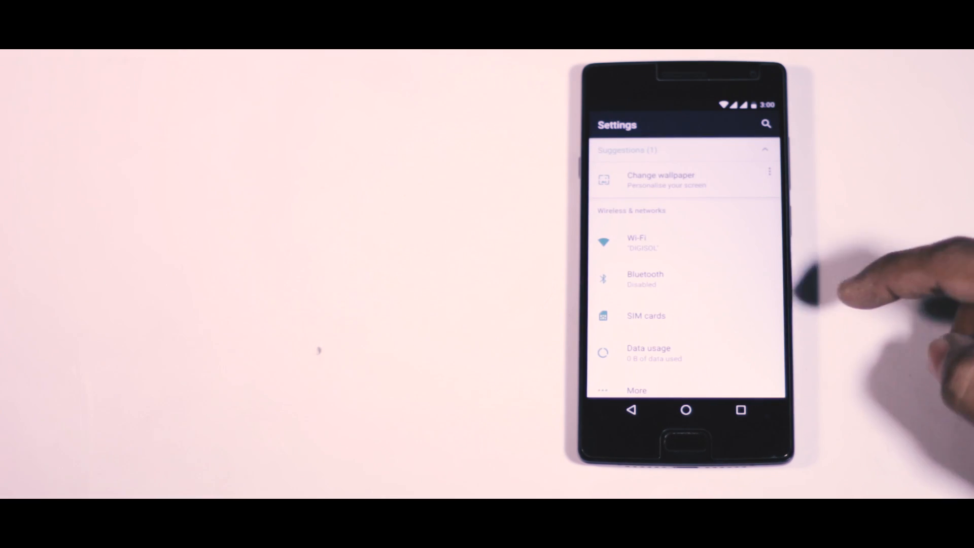
- Open AICP Extras from Personalization and browse its Display and animations options
{"action": "scroll", "scroll_direction": "down", "scroll_amount": 3}
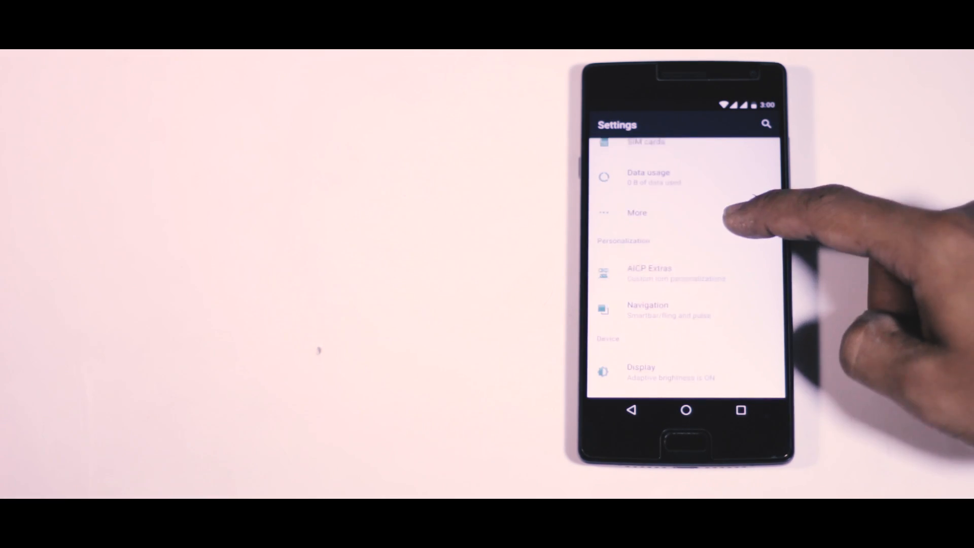
{"action": "left_click", "coordinate": [649, 272]}
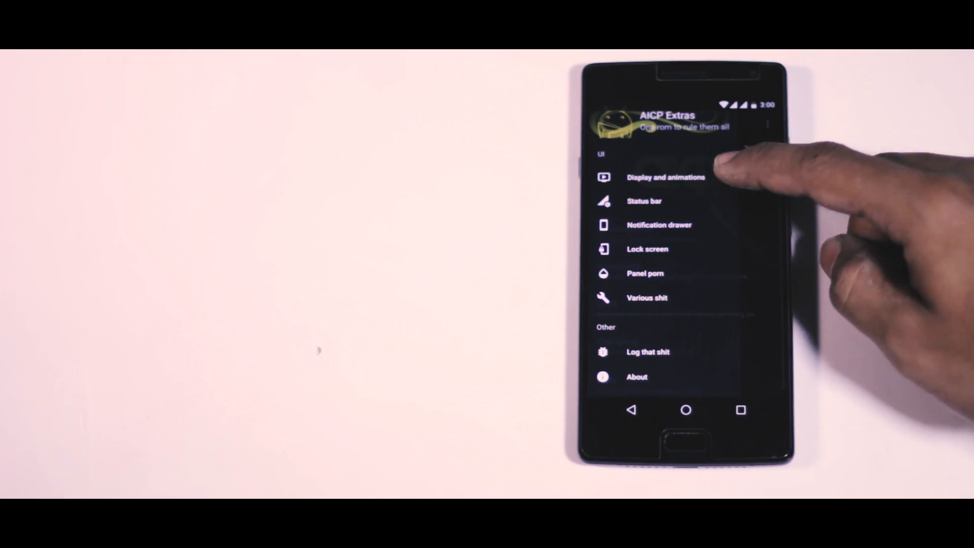
{"action": "left_click", "coordinate": [664, 177]}
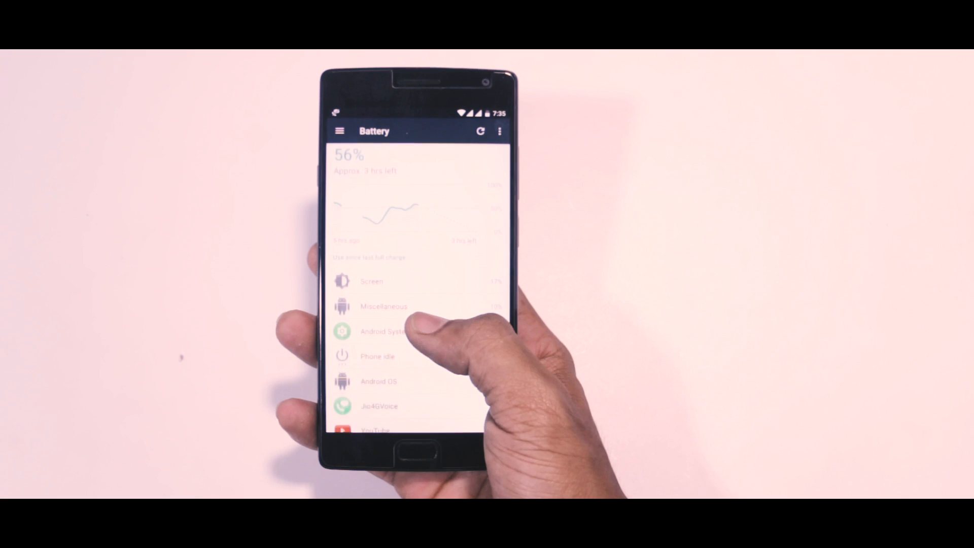
- Scroll through the battery usage breakdown, then go back to the main Settings list
{"action": "scroll", "scroll_direction": "down", "scroll_amount": 3}
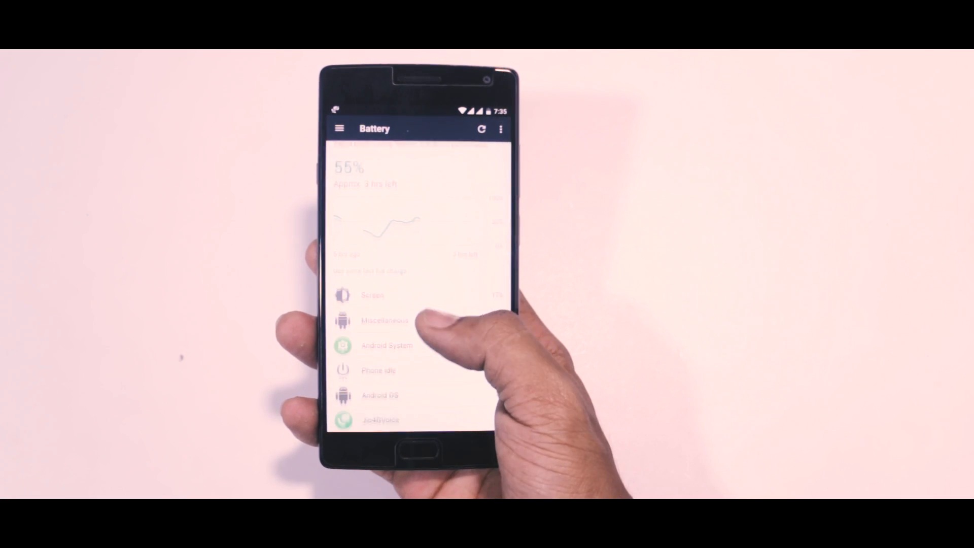
{"action": "scroll", "scroll_direction": "up", "scroll_amount": 3}
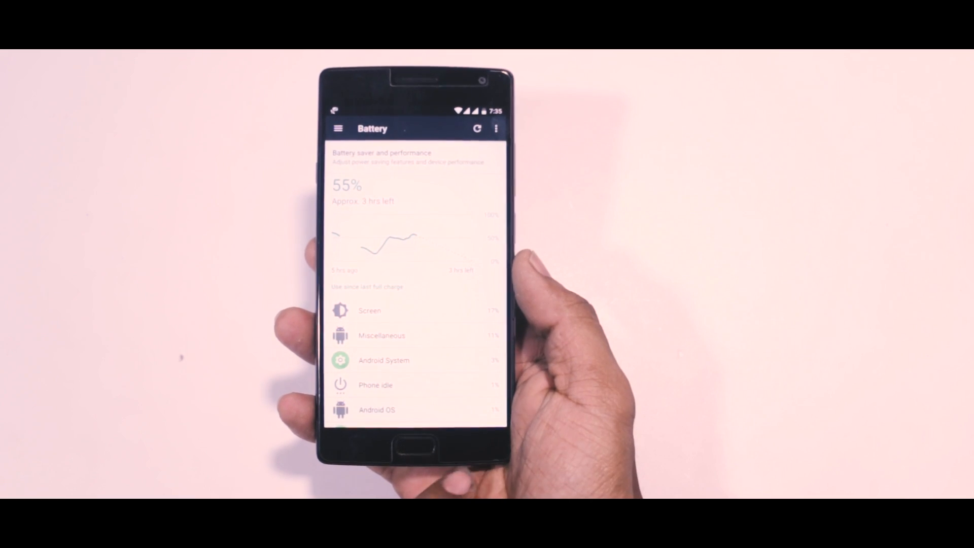
{"action": "left_click", "coordinate": [415, 448]}
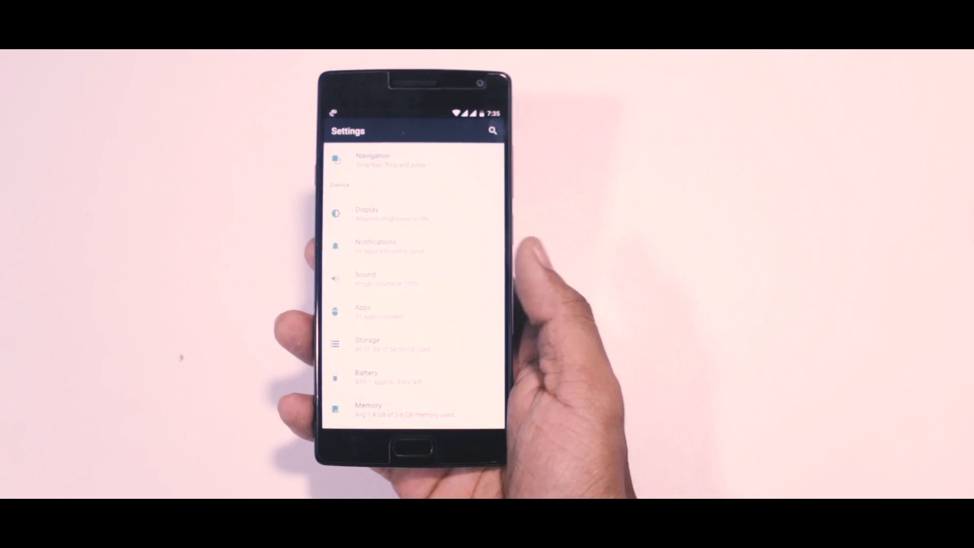
- Open Google Play Music under Apps and view its Contacts and Storage permissions
{"action": "left_click", "coordinate": [363, 311]}
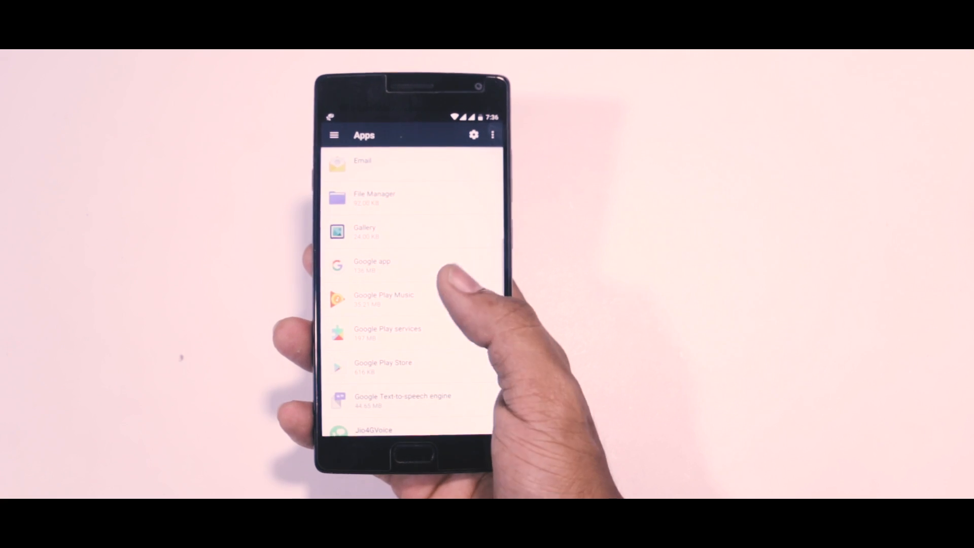
{"action": "left_click", "coordinate": [383, 299]}
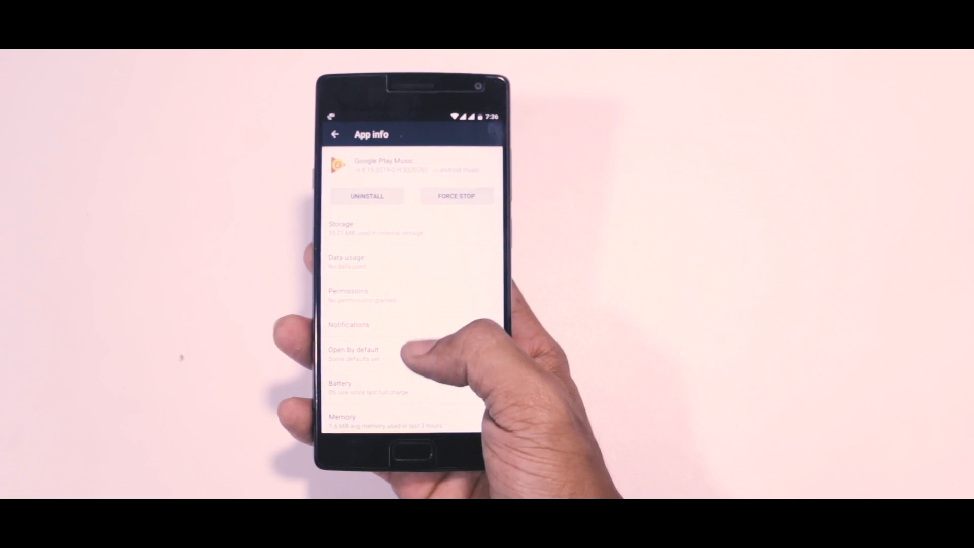
{"action": "left_click", "coordinate": [349, 290]}
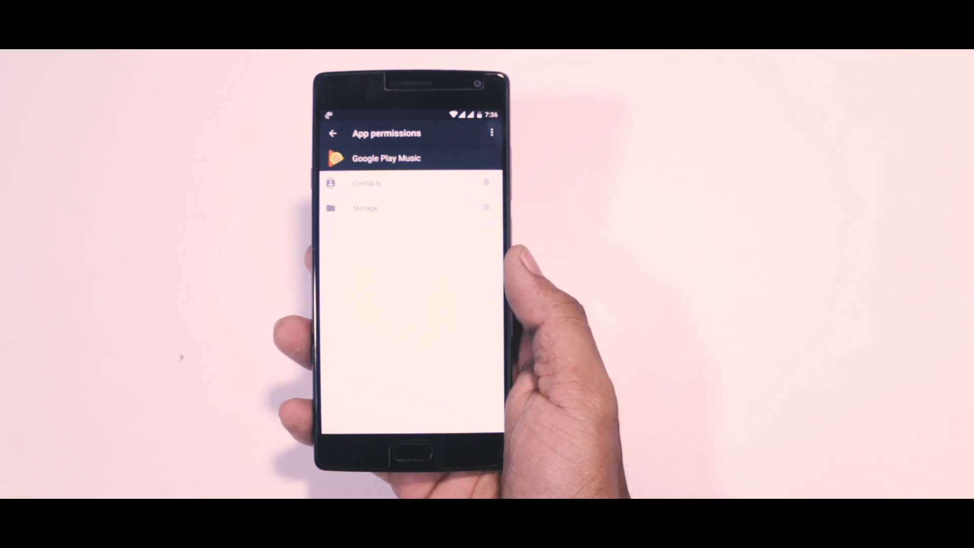